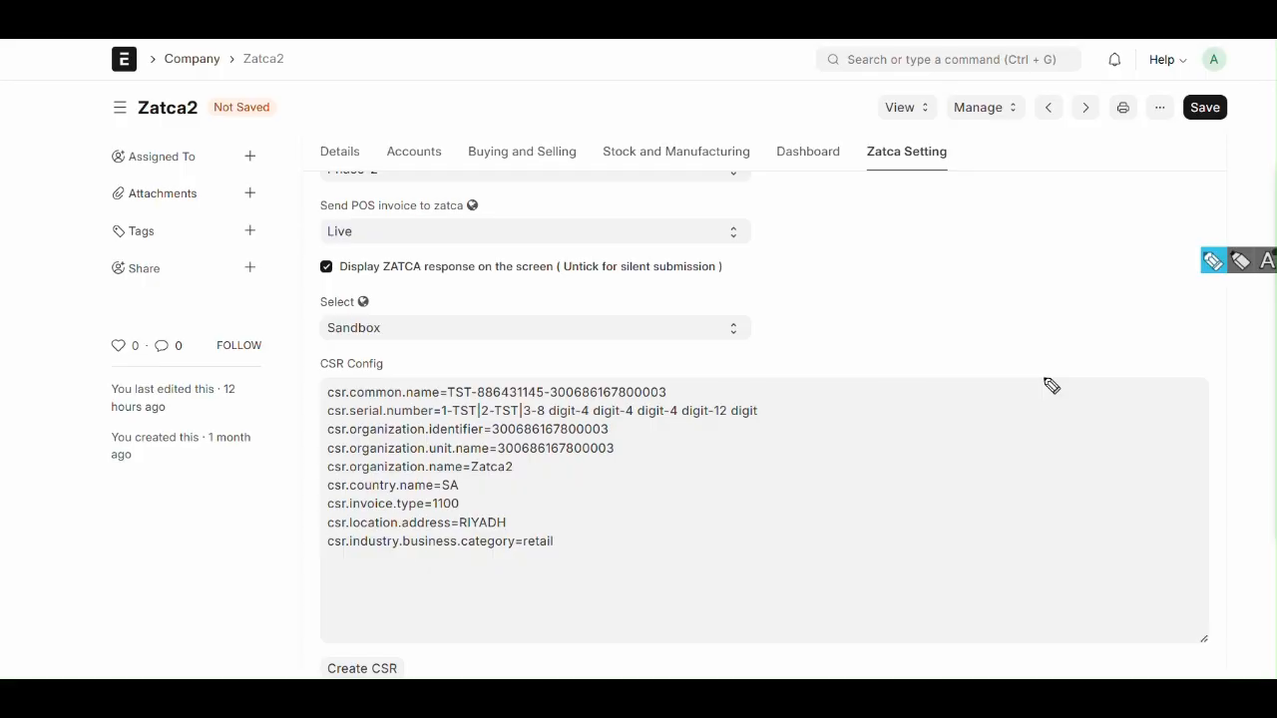
mouse_move(471, 359)
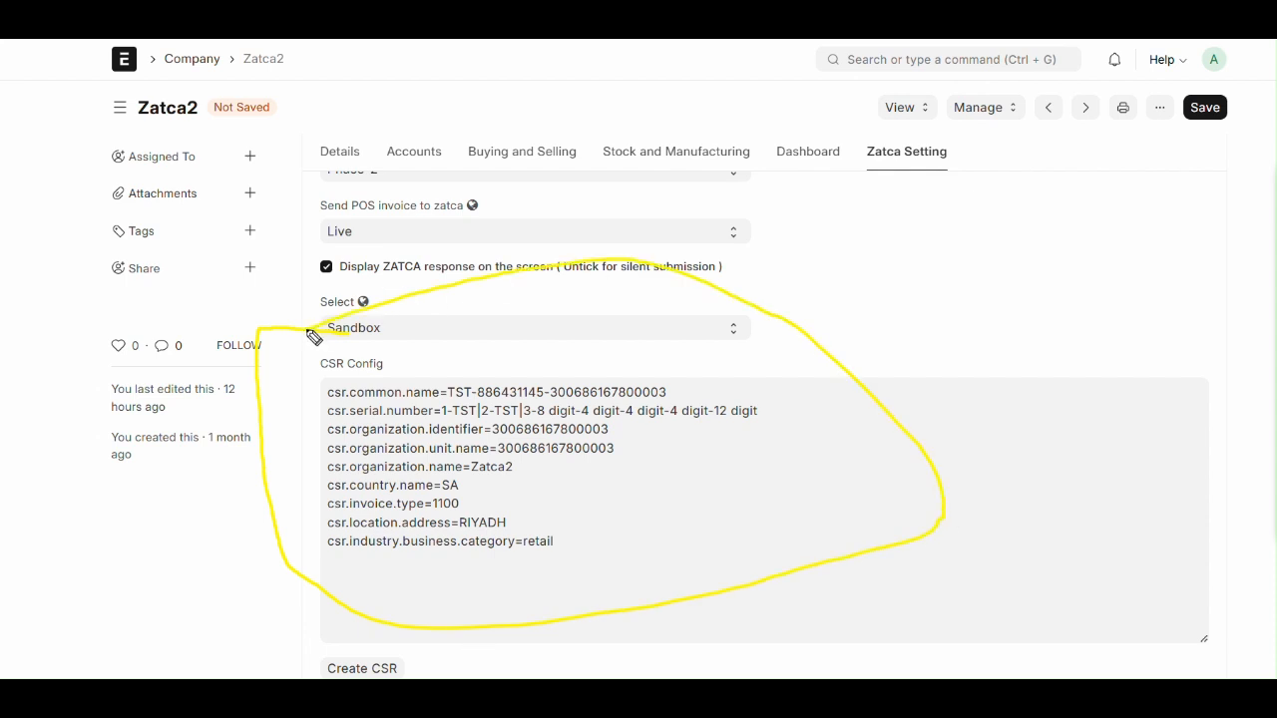
mouse_move(316, 335)
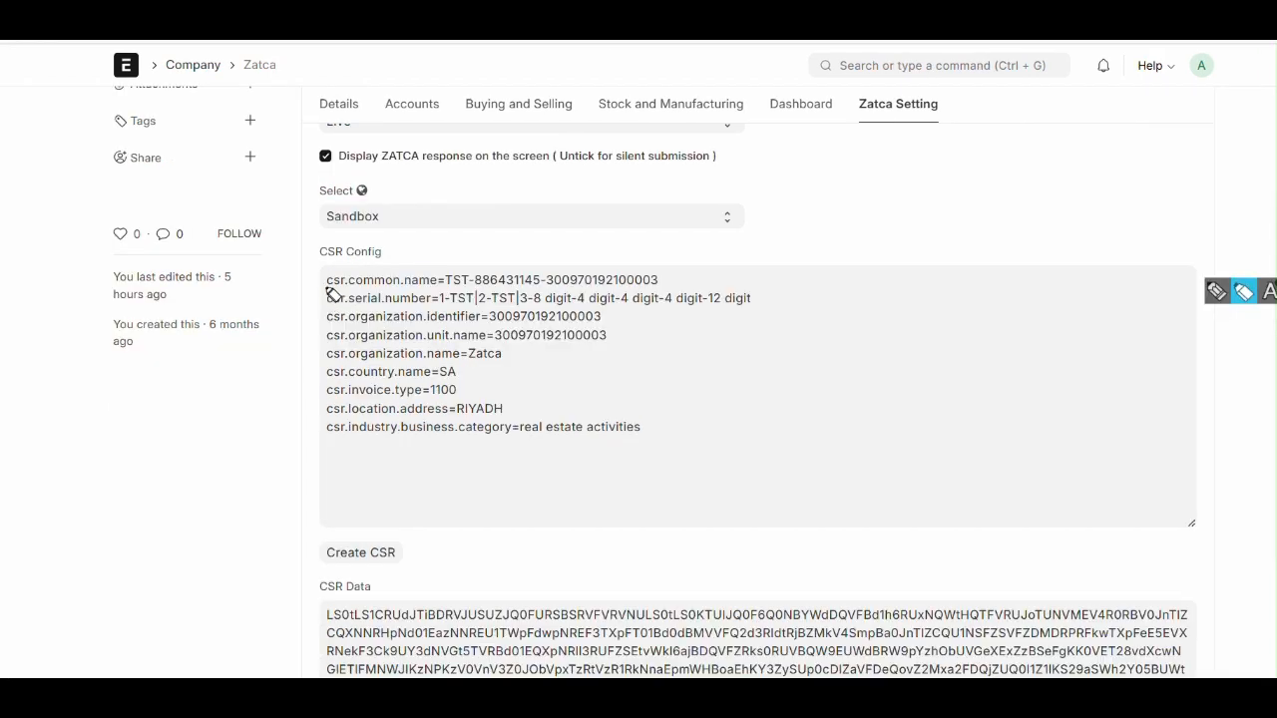
drag(327, 298, 698, 298)
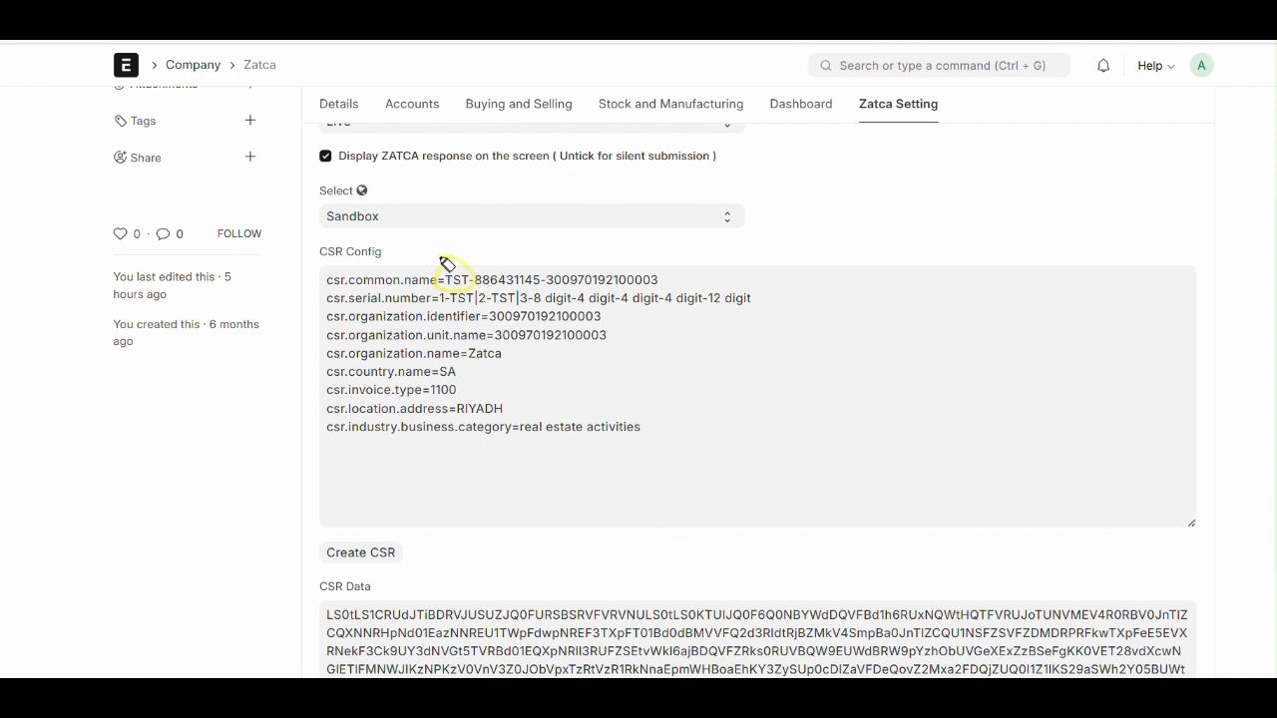
mouse_move(582, 256)
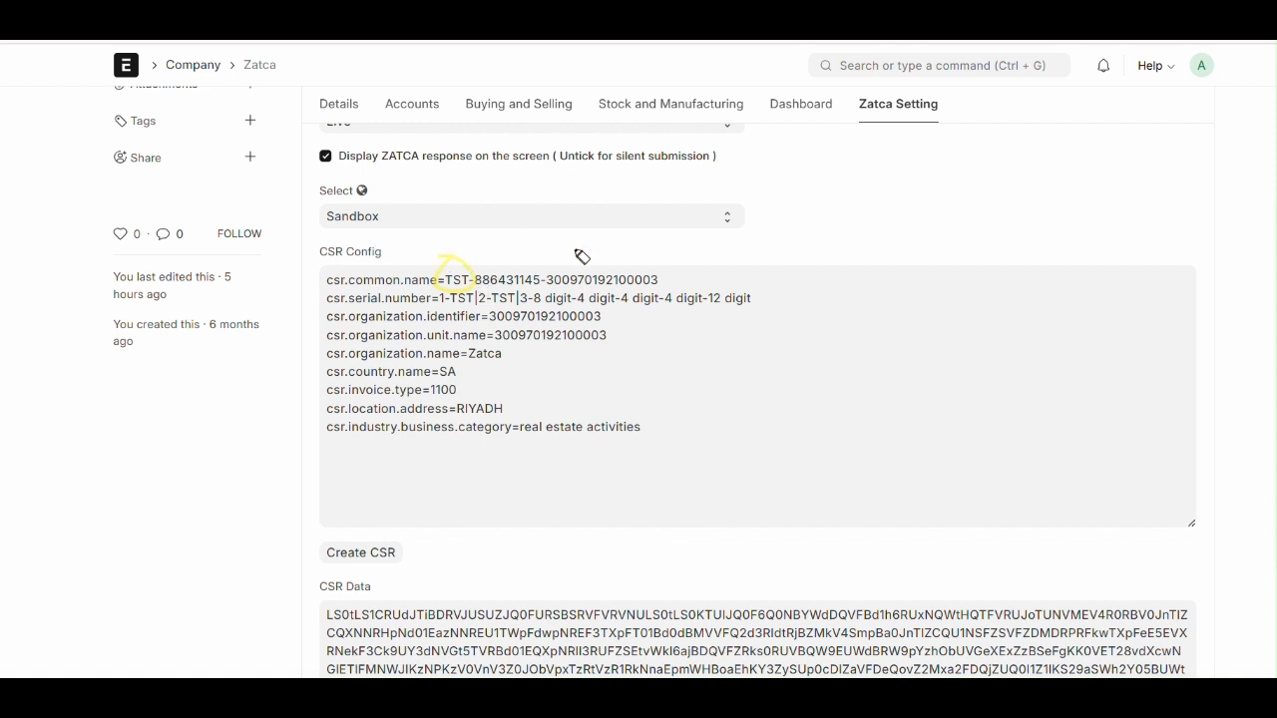
mouse_move(962, 307)
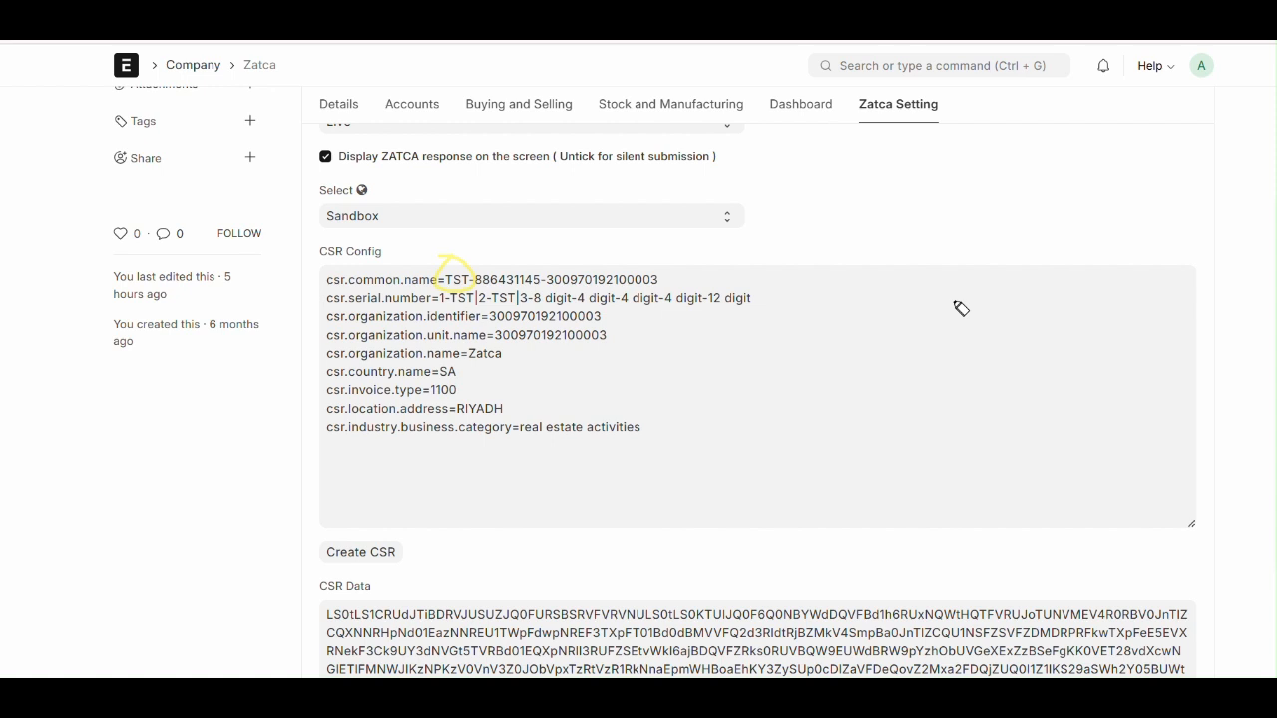
mouse_move(503, 263)
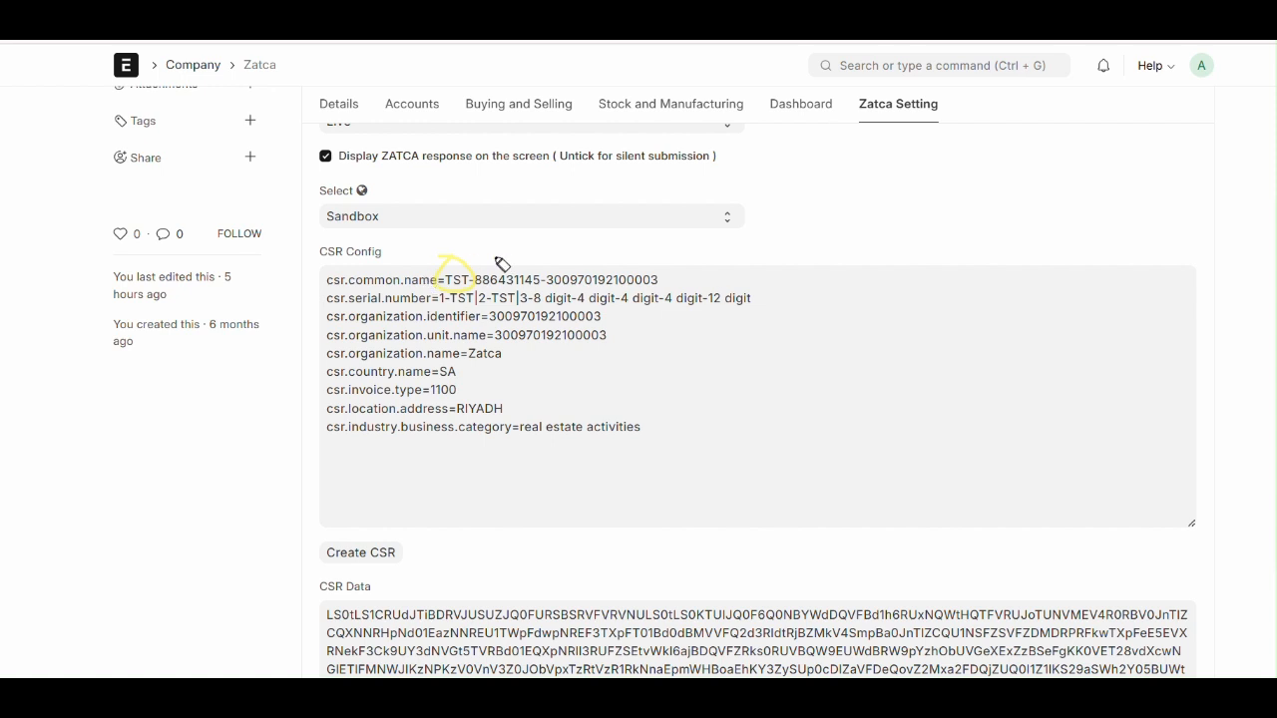
drag(455, 275, 542, 279)
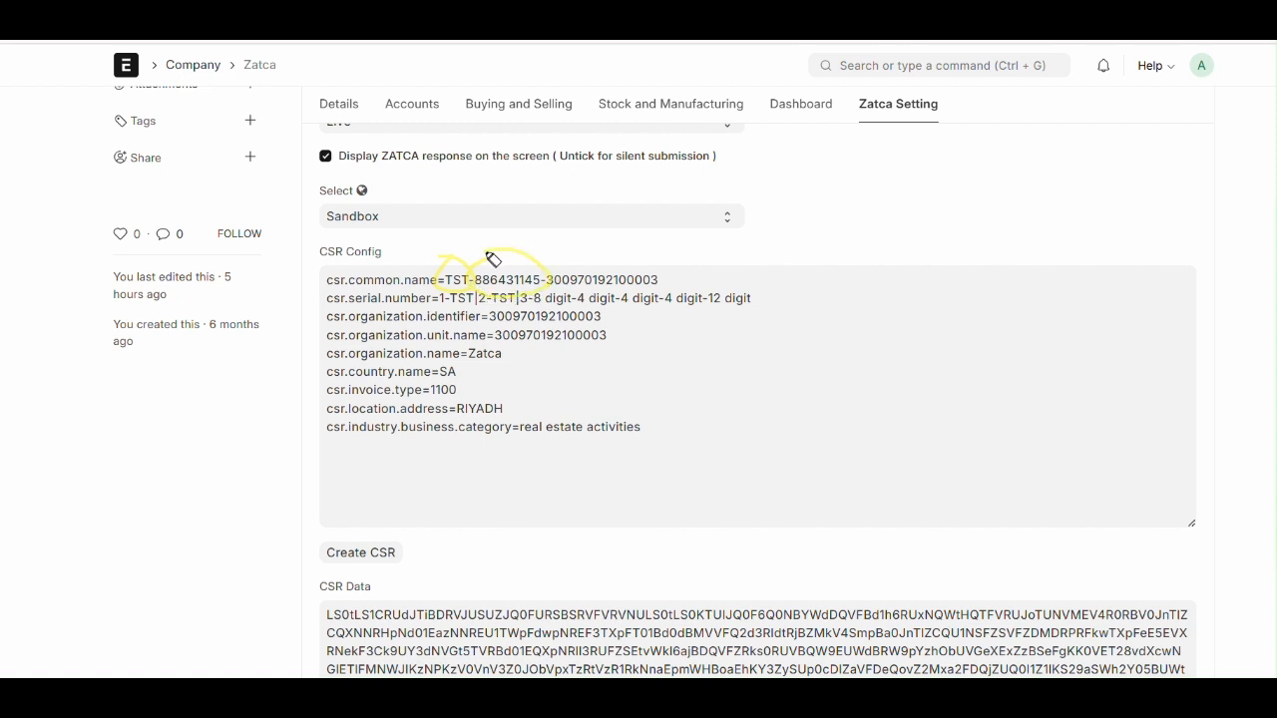
mouse_move(479, 269)
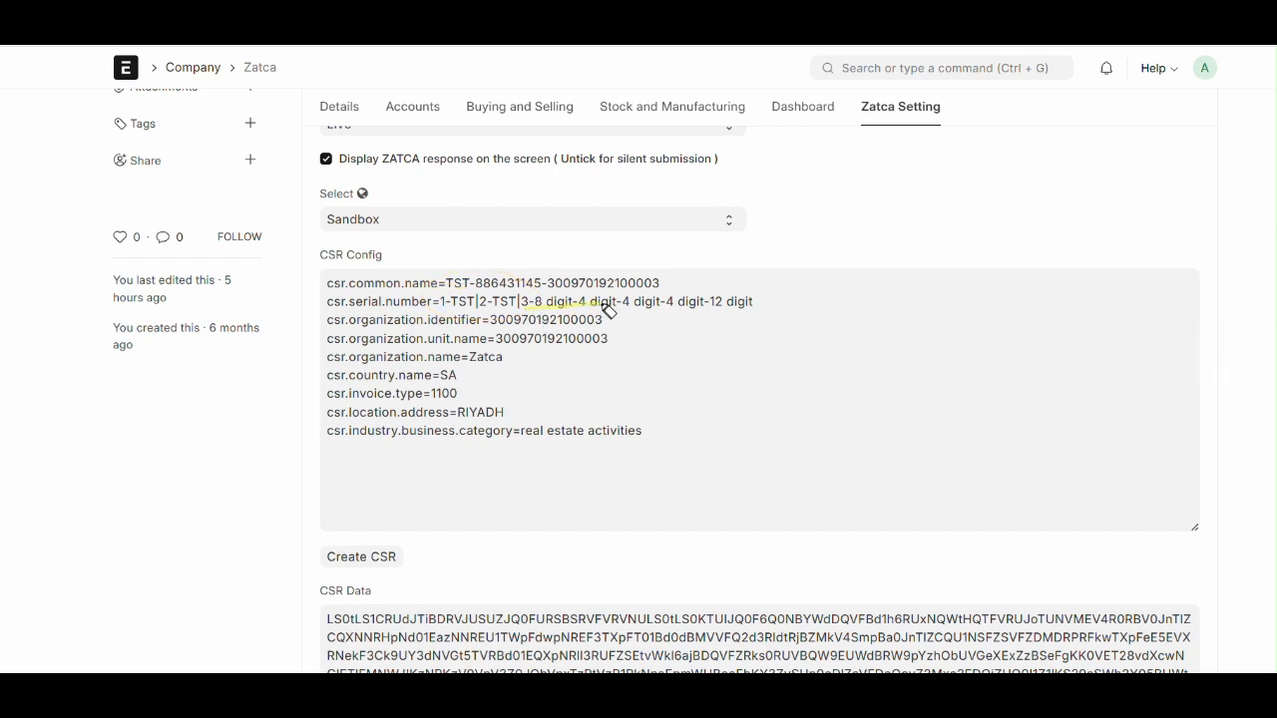
drag(608, 309, 758, 315)
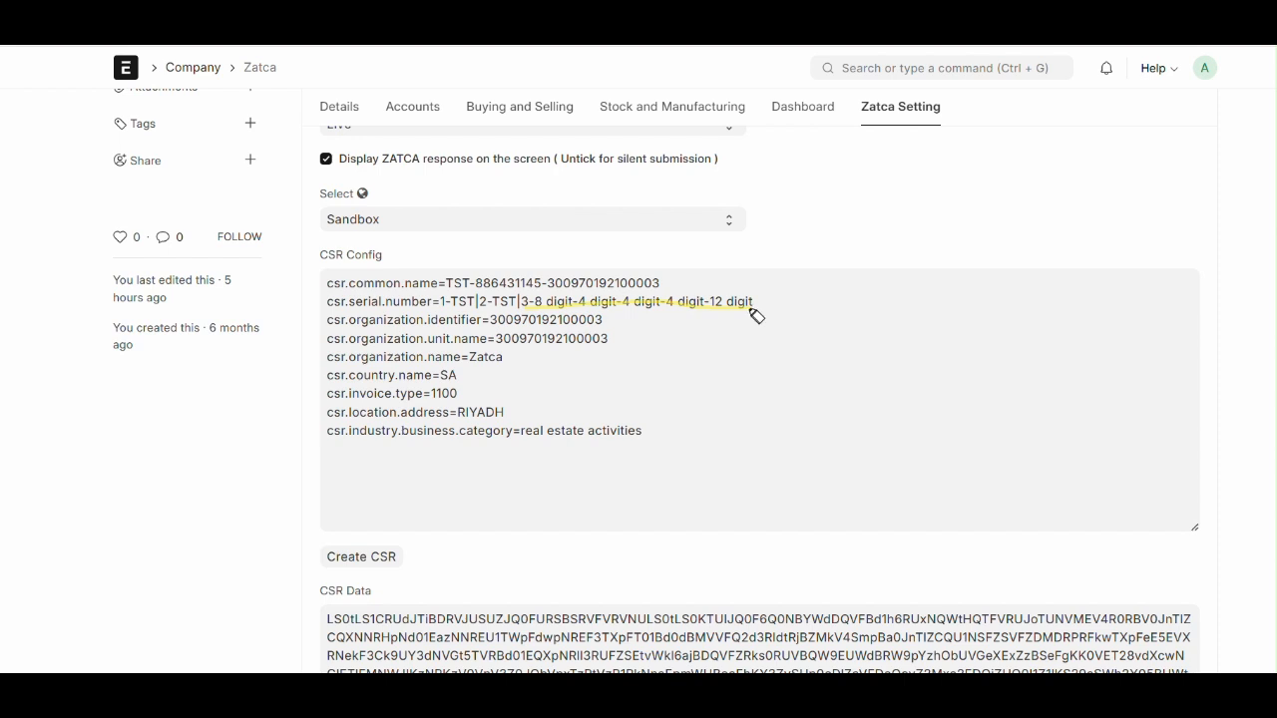
mouse_move(569, 308)
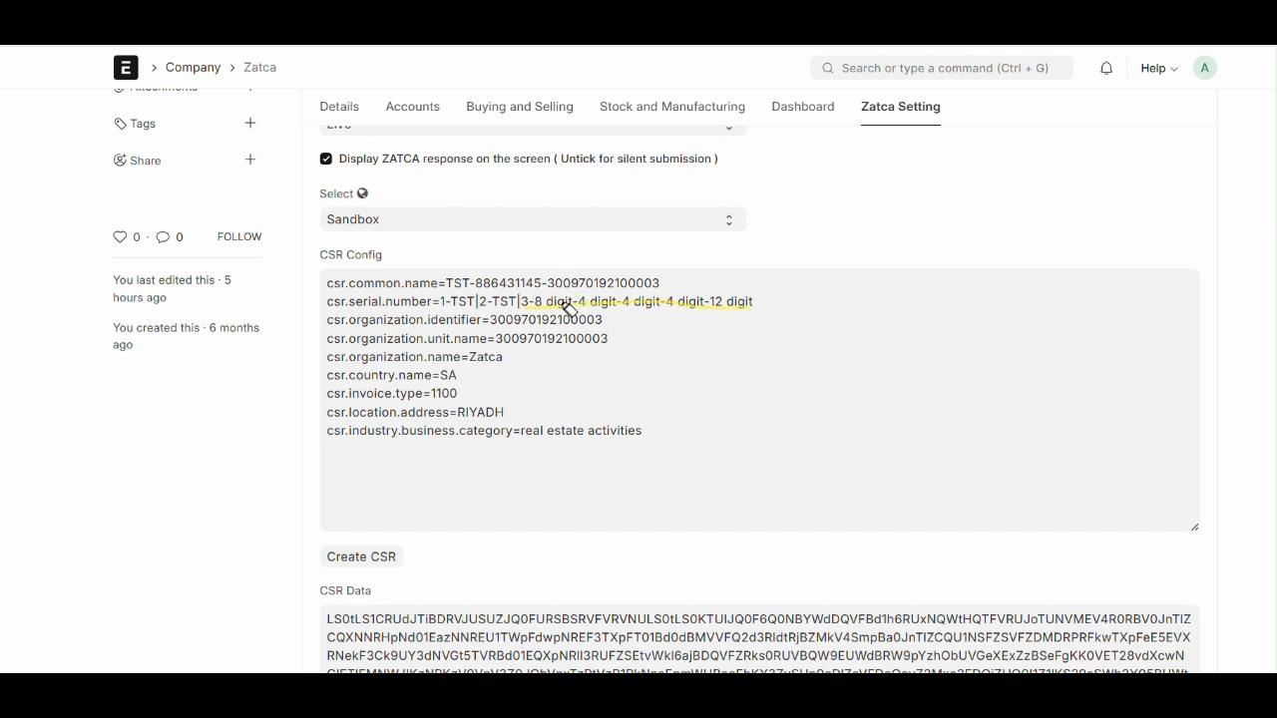
mouse_move(608, 309)
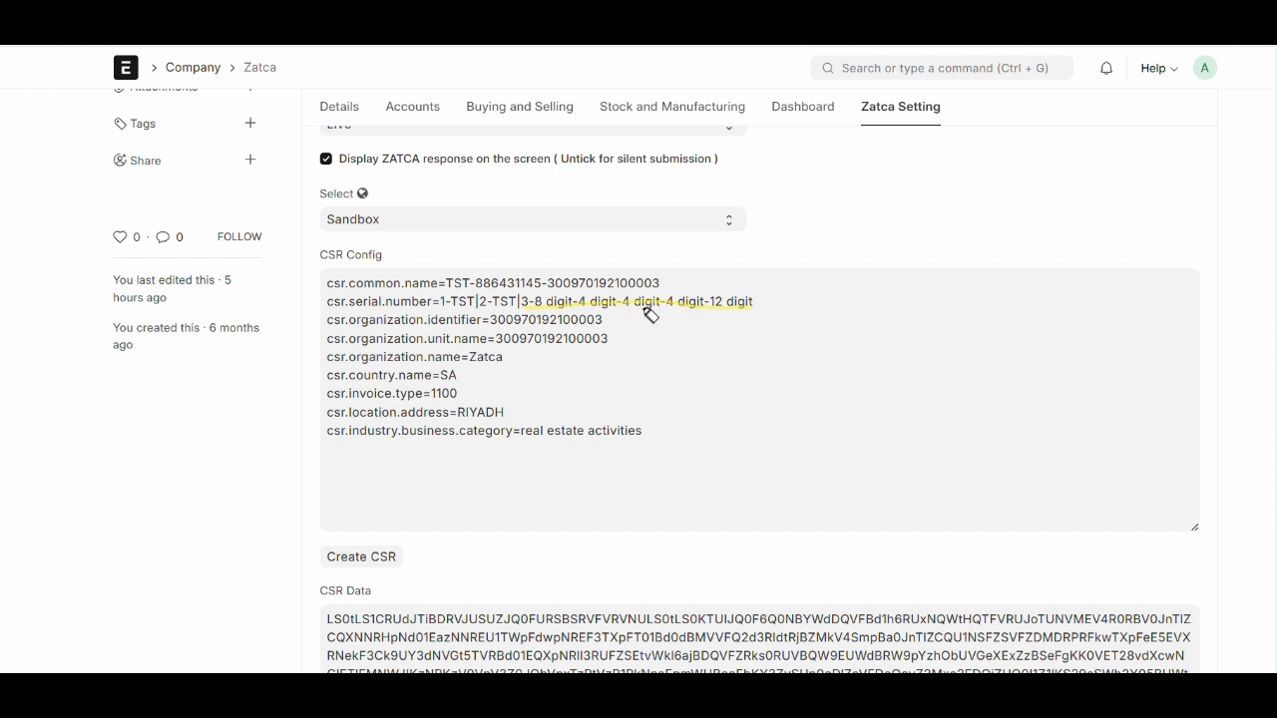
mouse_move(754, 310)
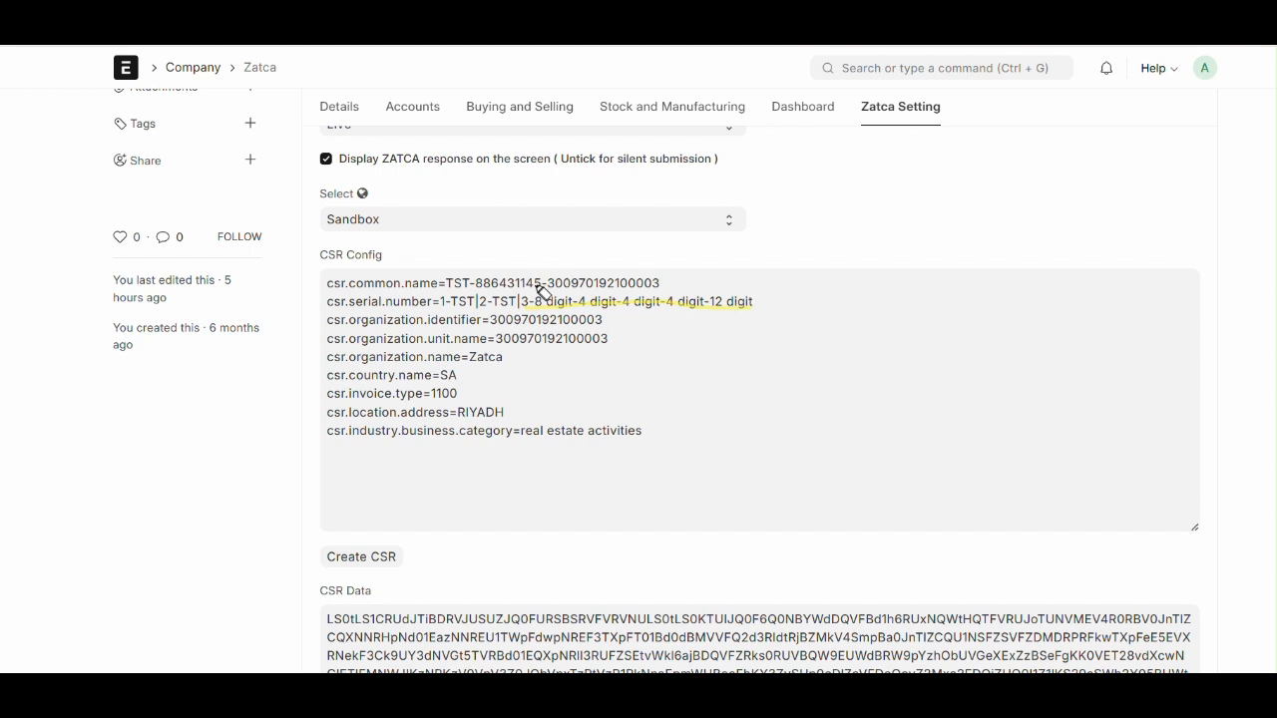
drag(539, 291, 734, 301)
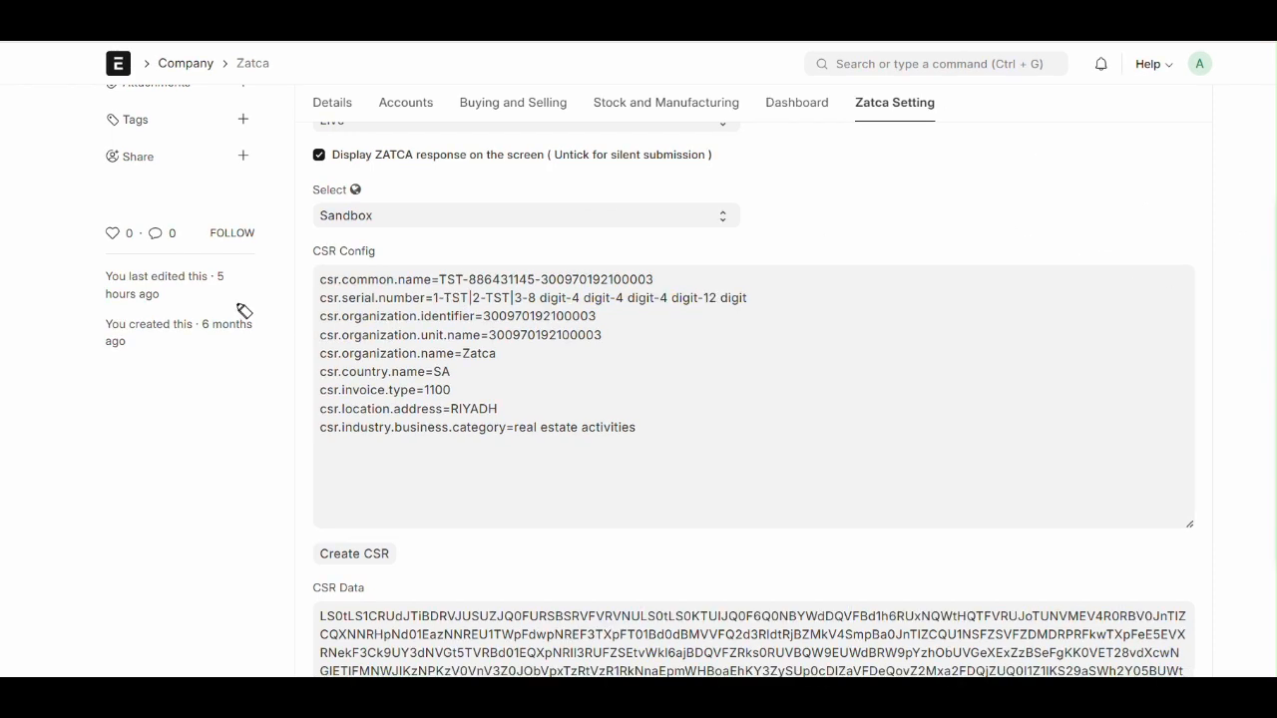
drag(321, 297, 574, 297)
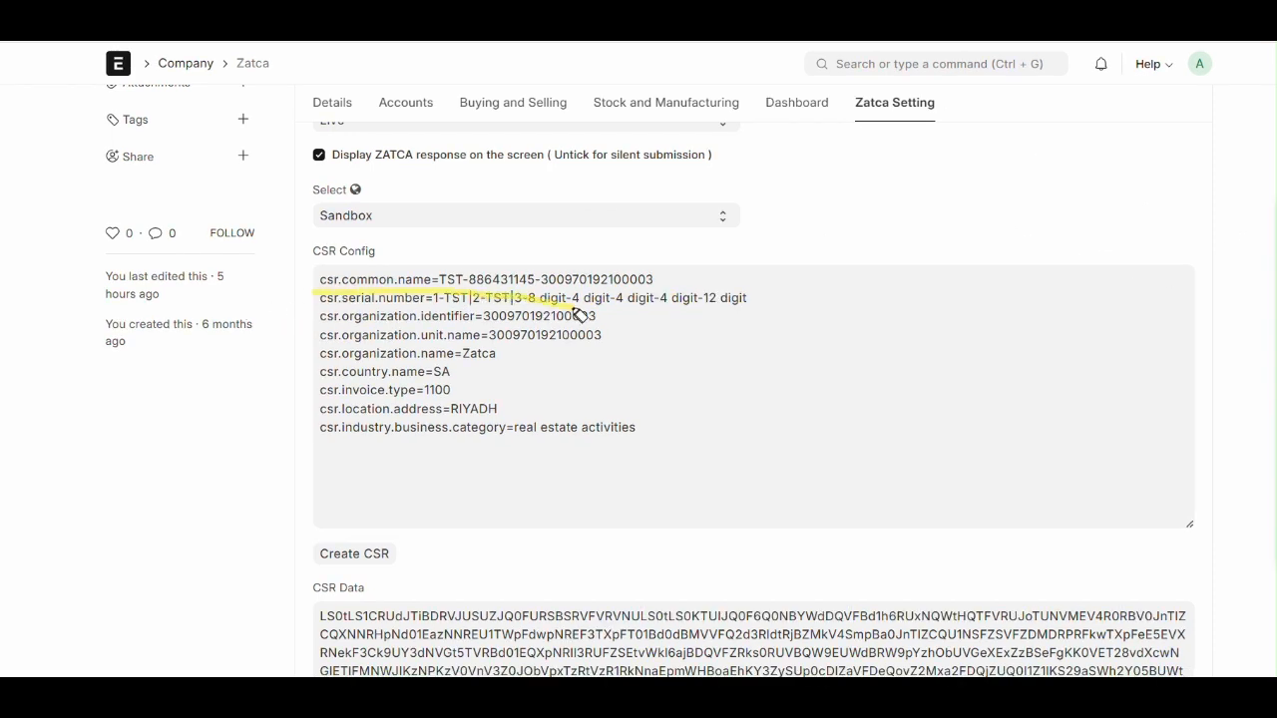
drag(319, 290, 608, 359)
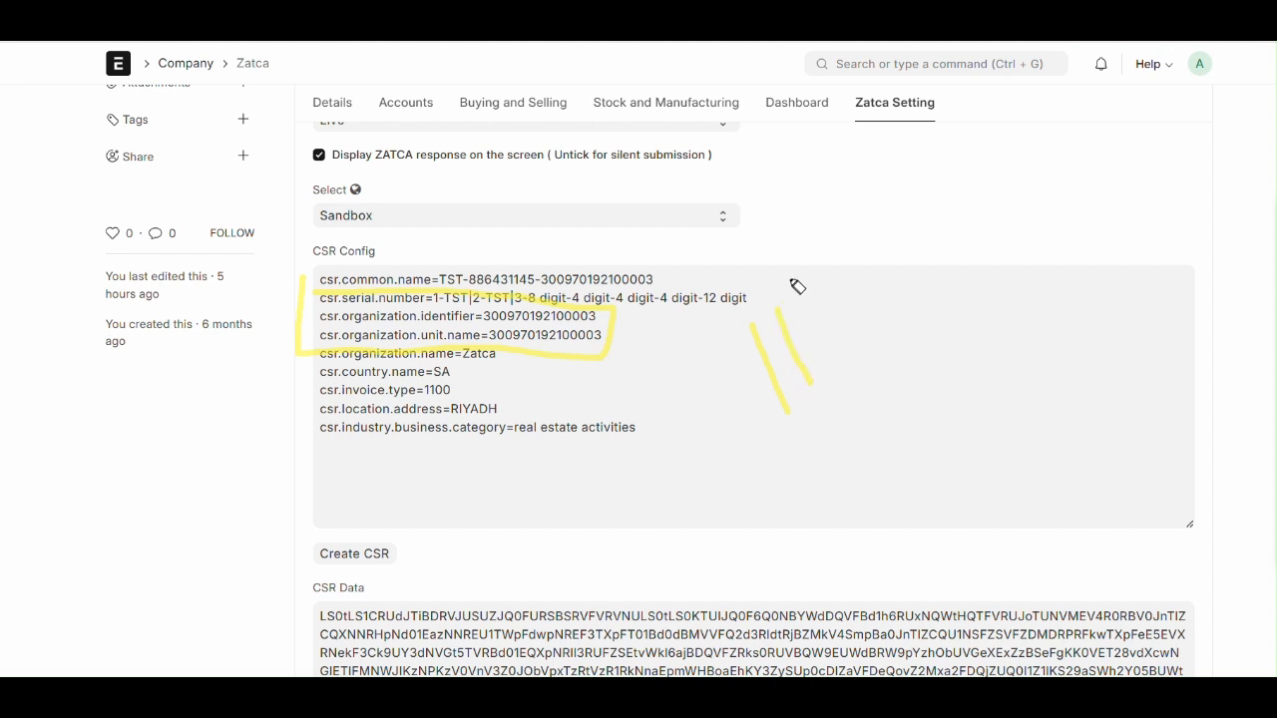
mouse_move(794, 283)
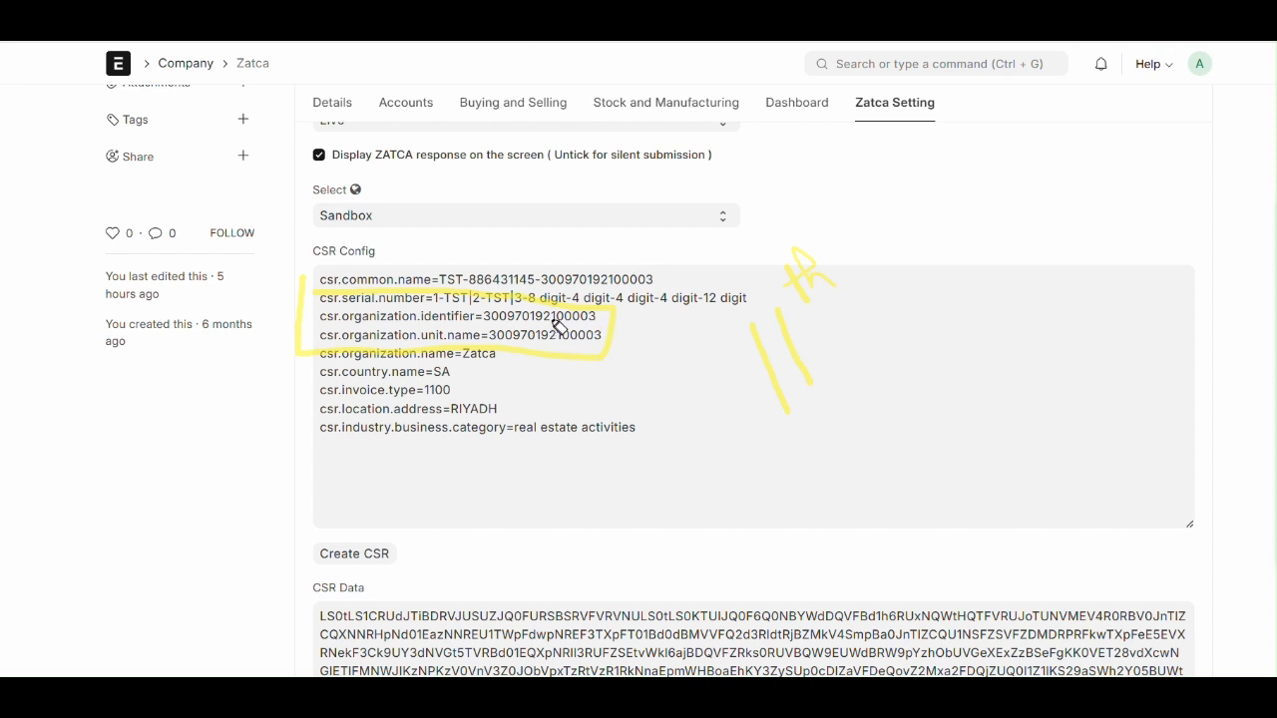
mouse_move(562, 327)
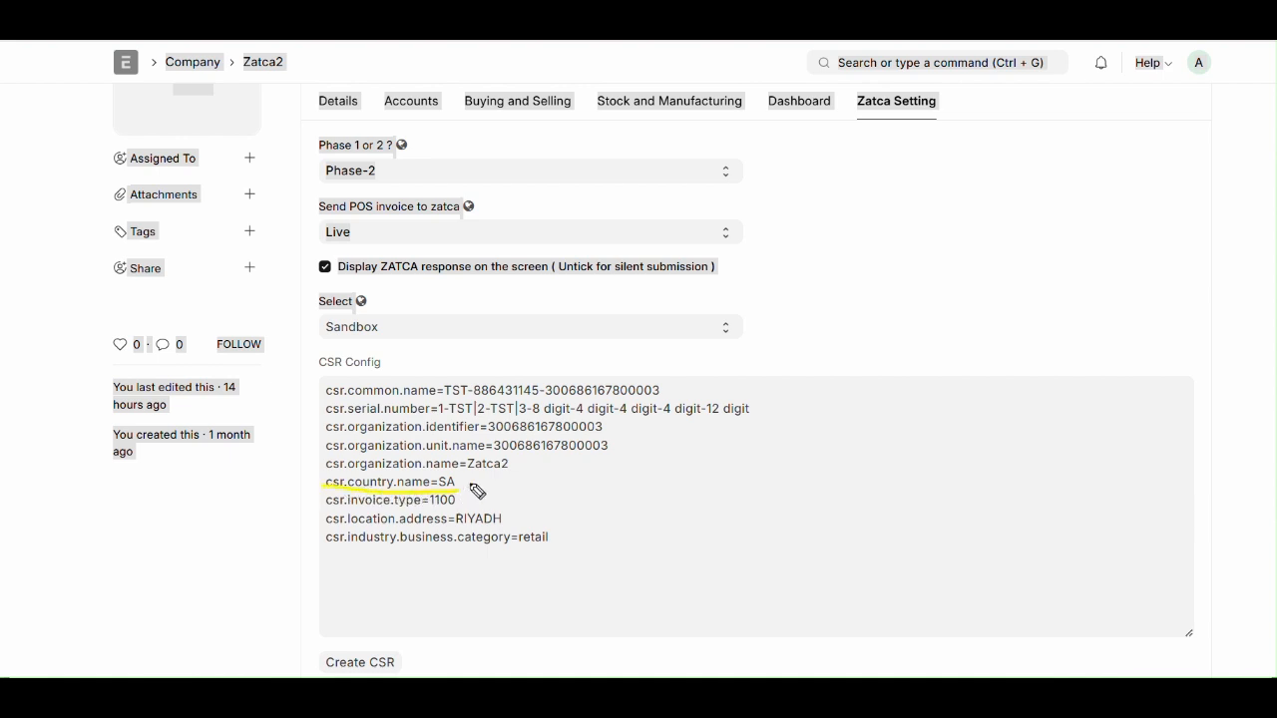
mouse_move(1177, 507)
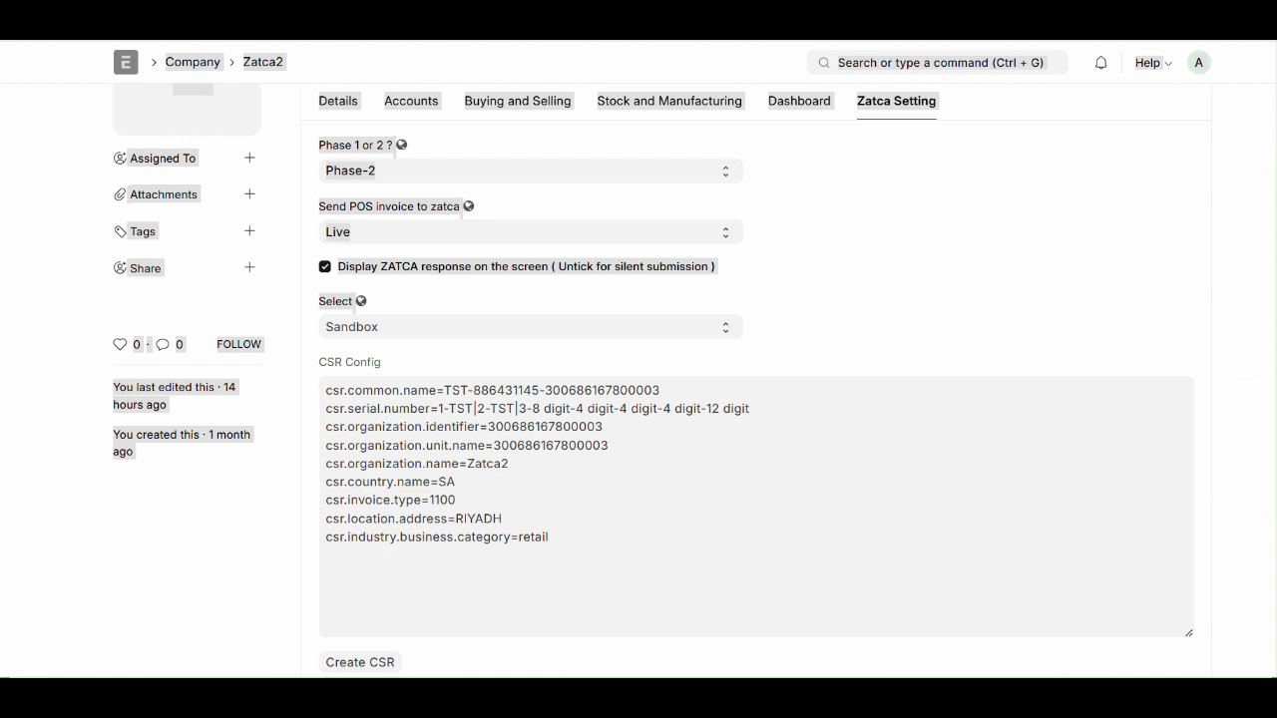
mouse_move(339, 515)
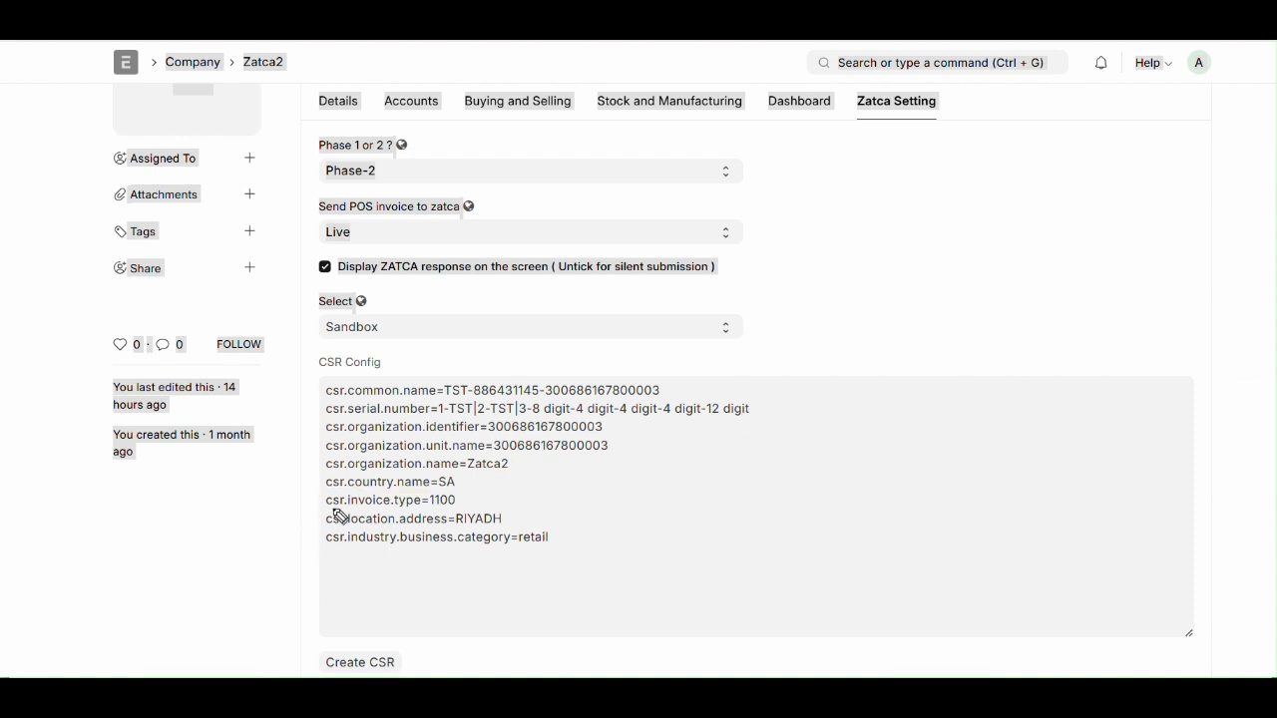
drag(323, 499, 457, 499)
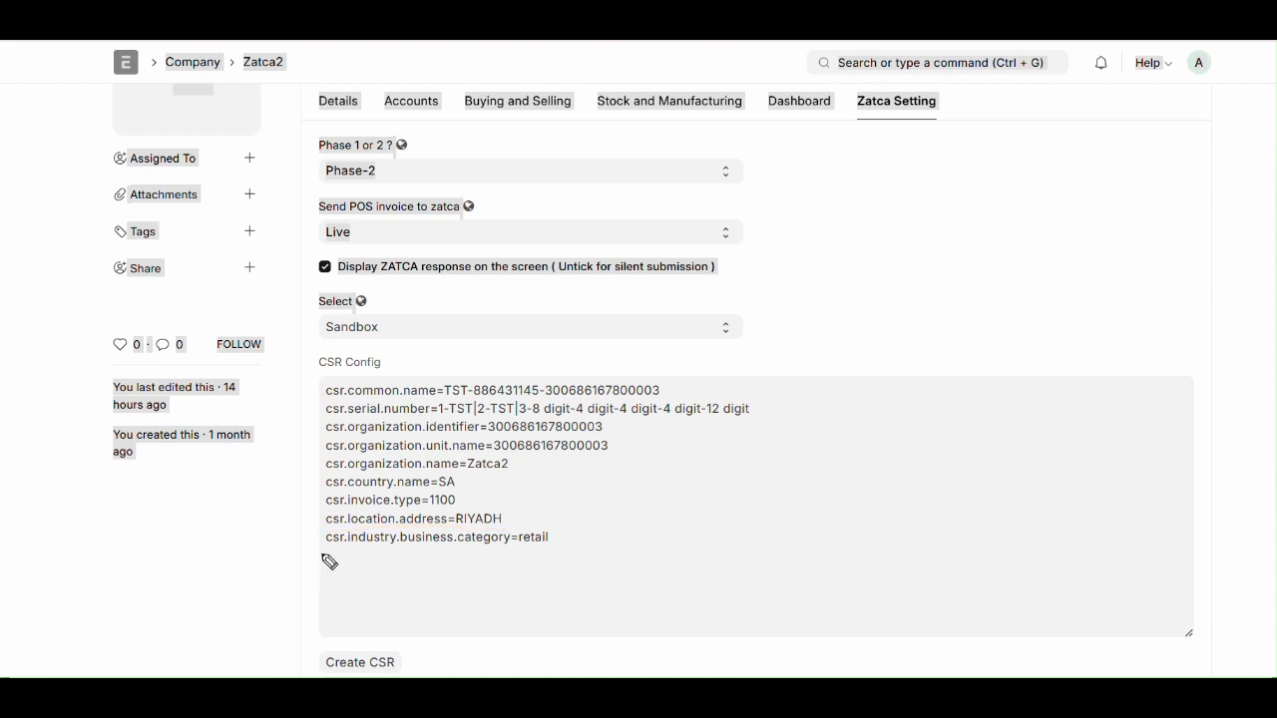
drag(323, 556, 569, 555)
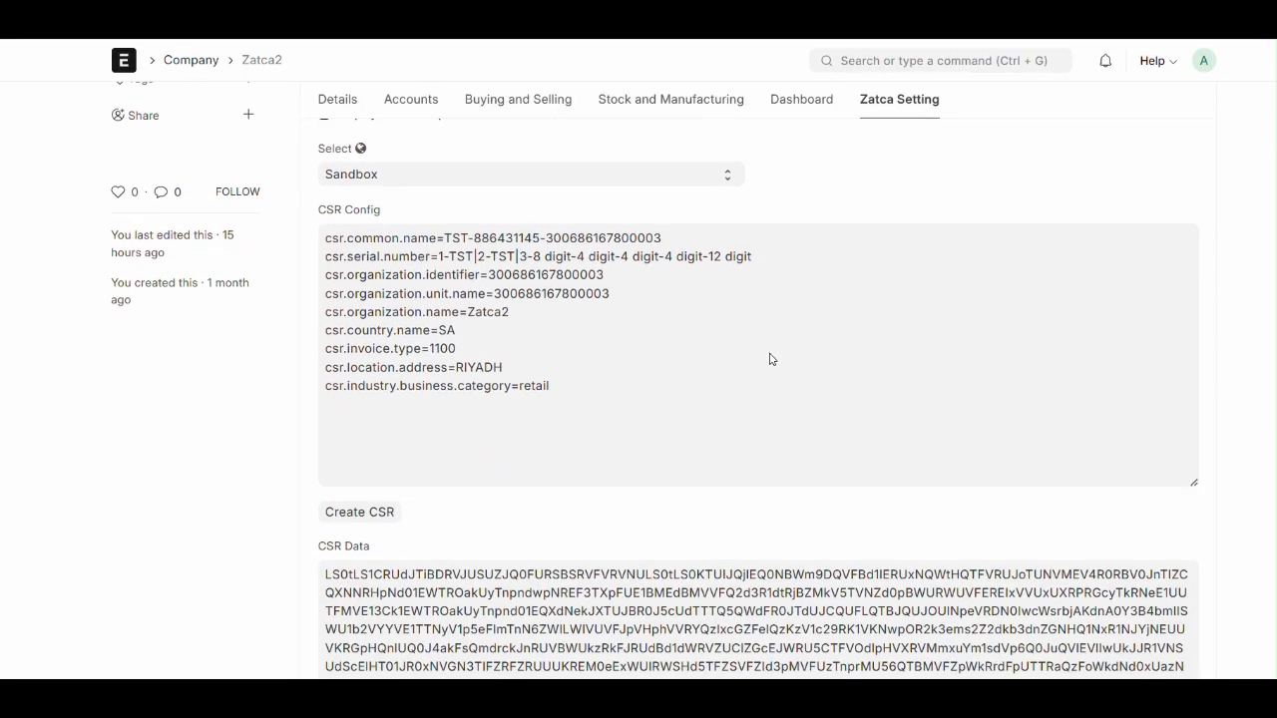
scroll(down, 3)
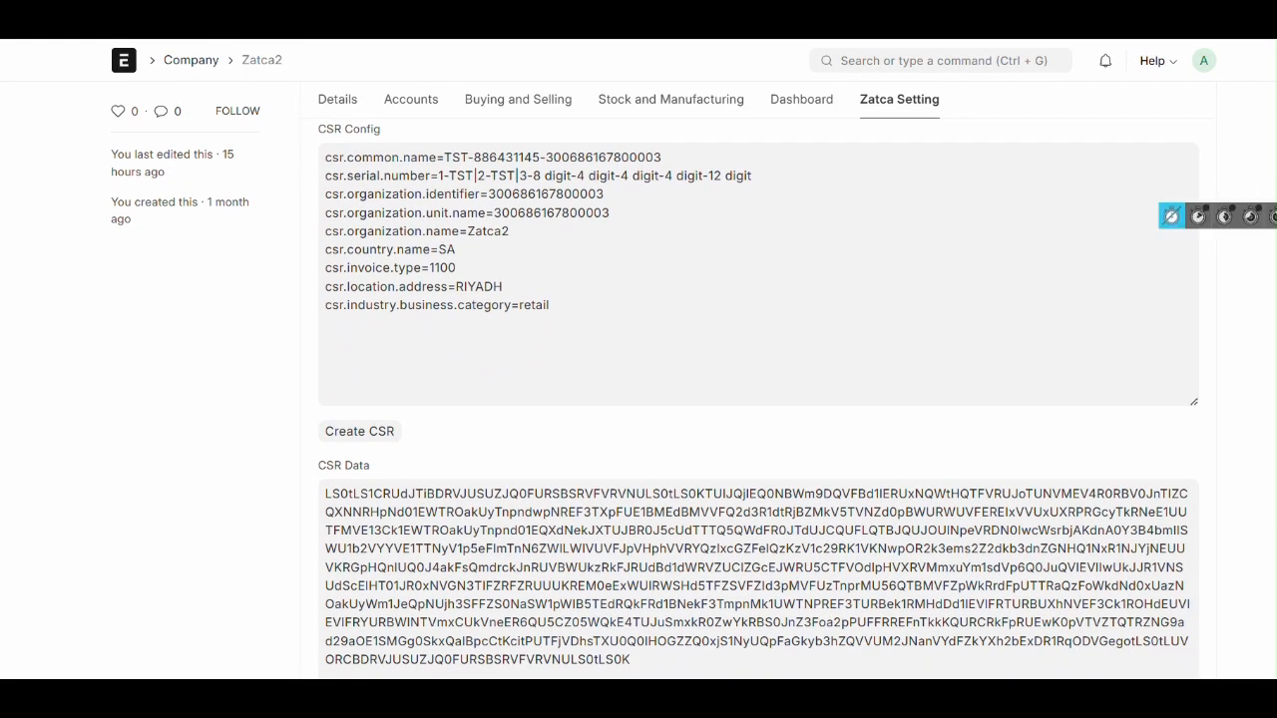